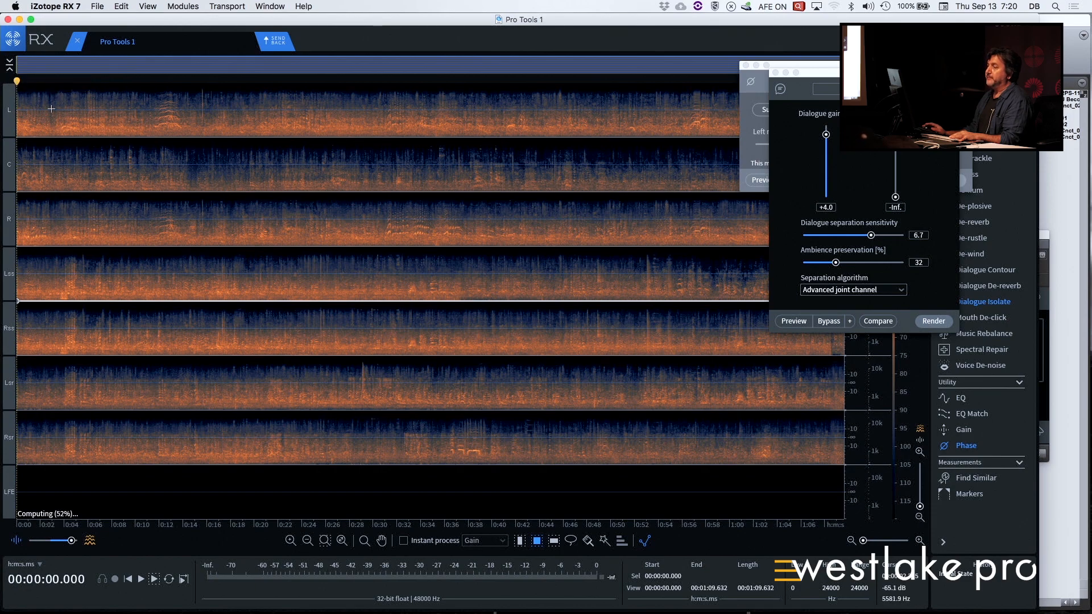
# Merge the eight Pro Tools 1 channel lanes into one combined spectrogram and audition it
pyautogui.click(140, 579)
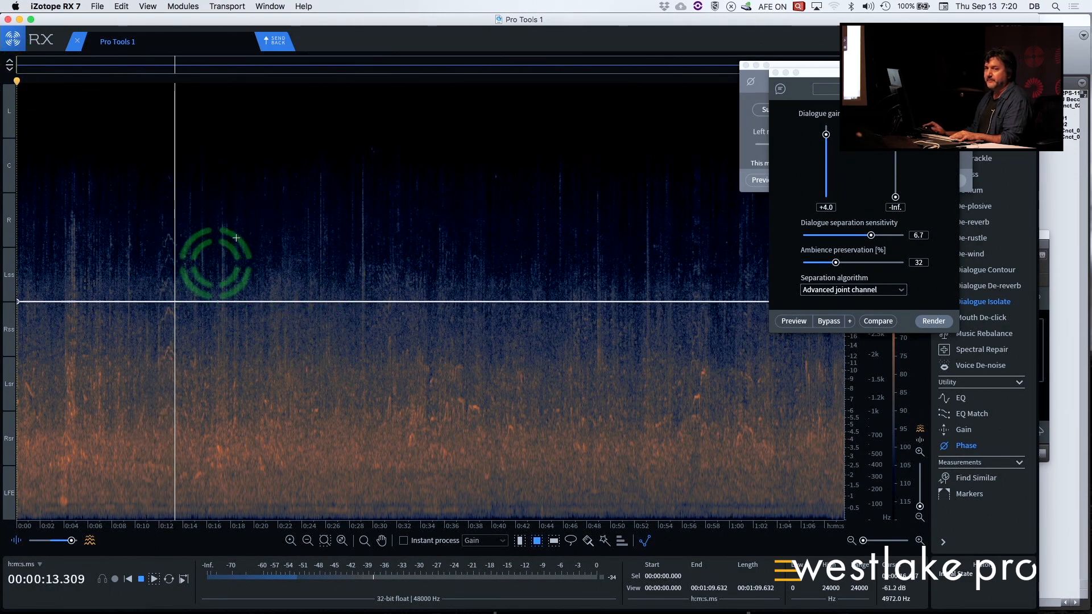
pyautogui.click(933, 321)
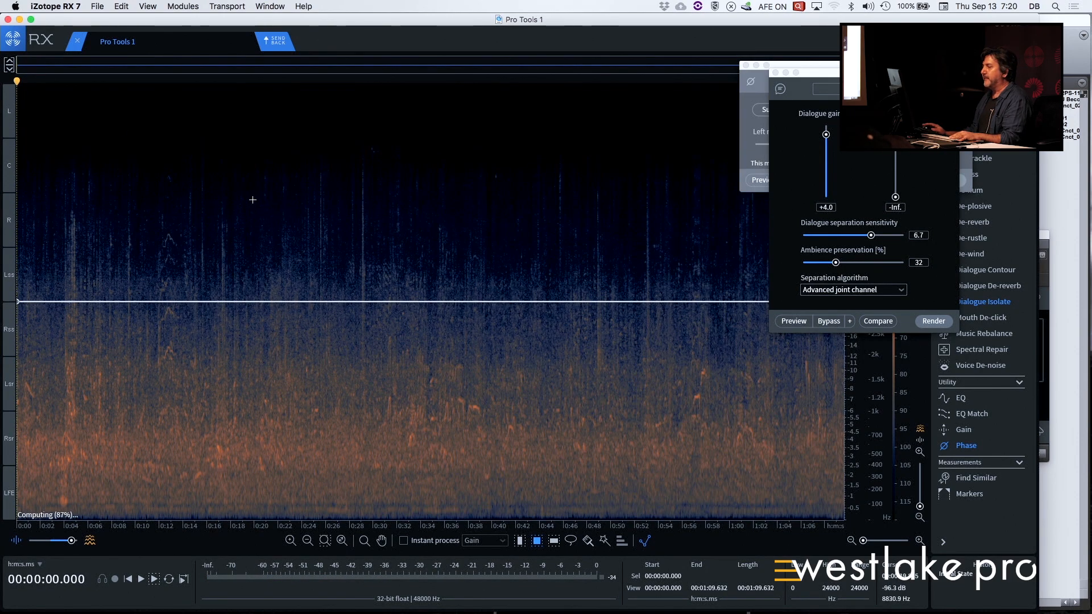
pyautogui.moveTo(334, 180); pyautogui.dragTo(444, 420)
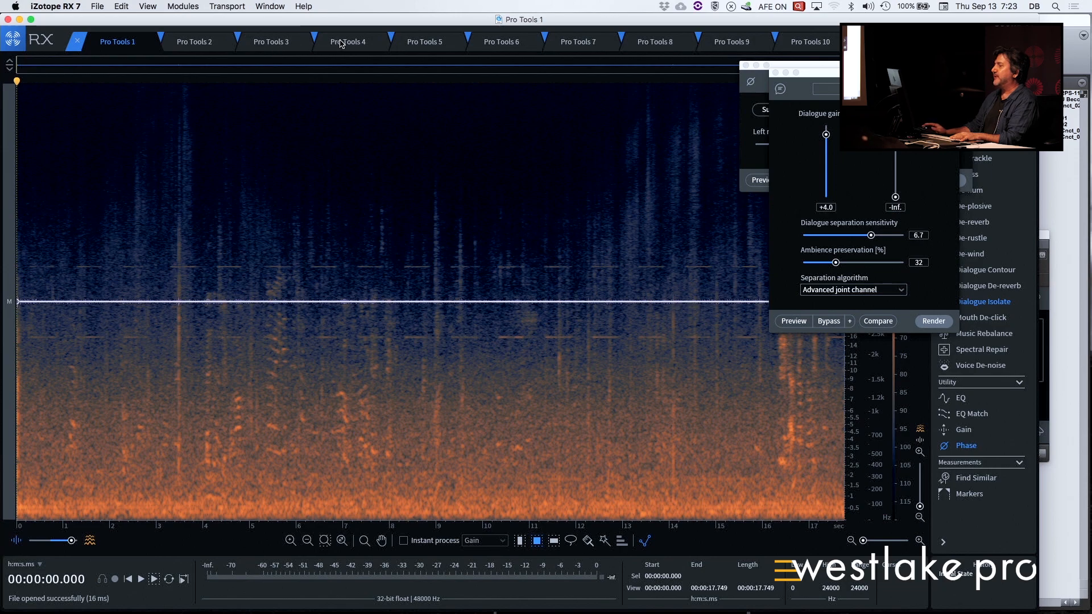
# Audition Pro Tools 5, 6, 8, 3 and 4, then settle on Pro Tools 6
pyautogui.click(424, 41)
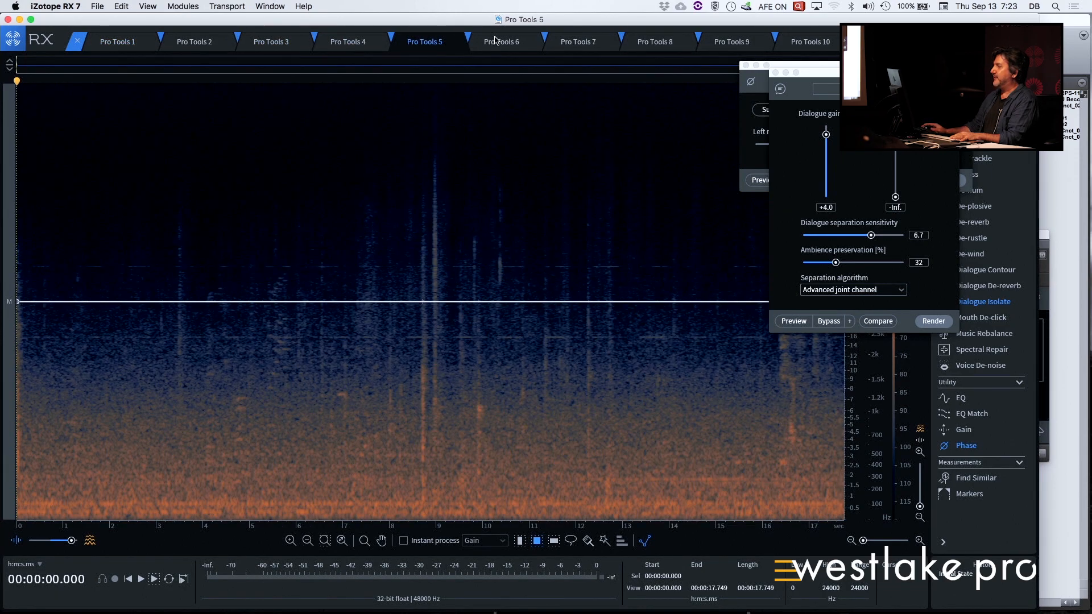
pyautogui.click(500, 42)
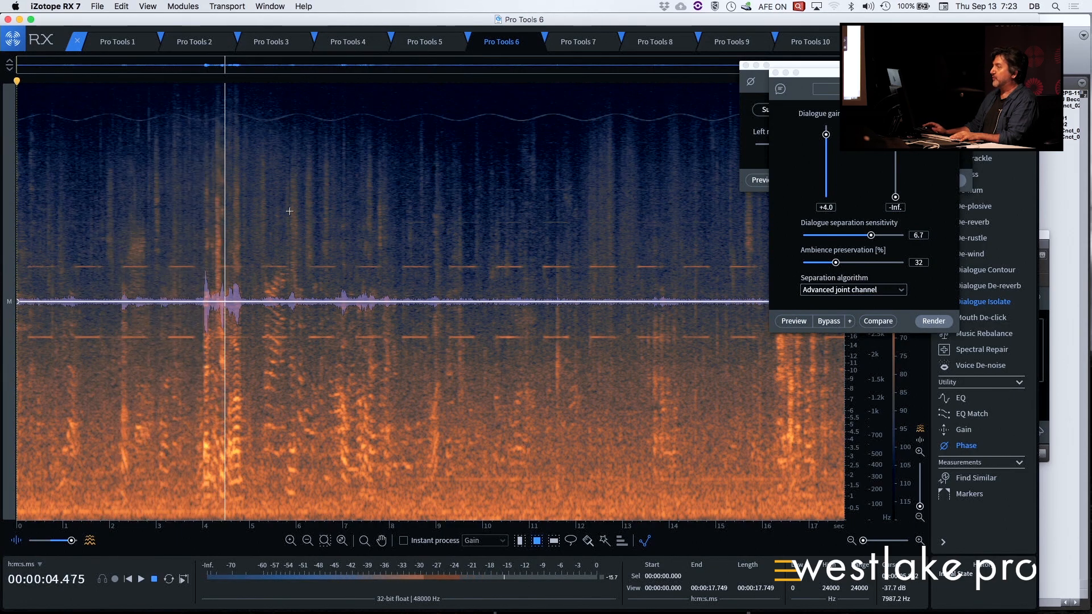
pyautogui.click(654, 42)
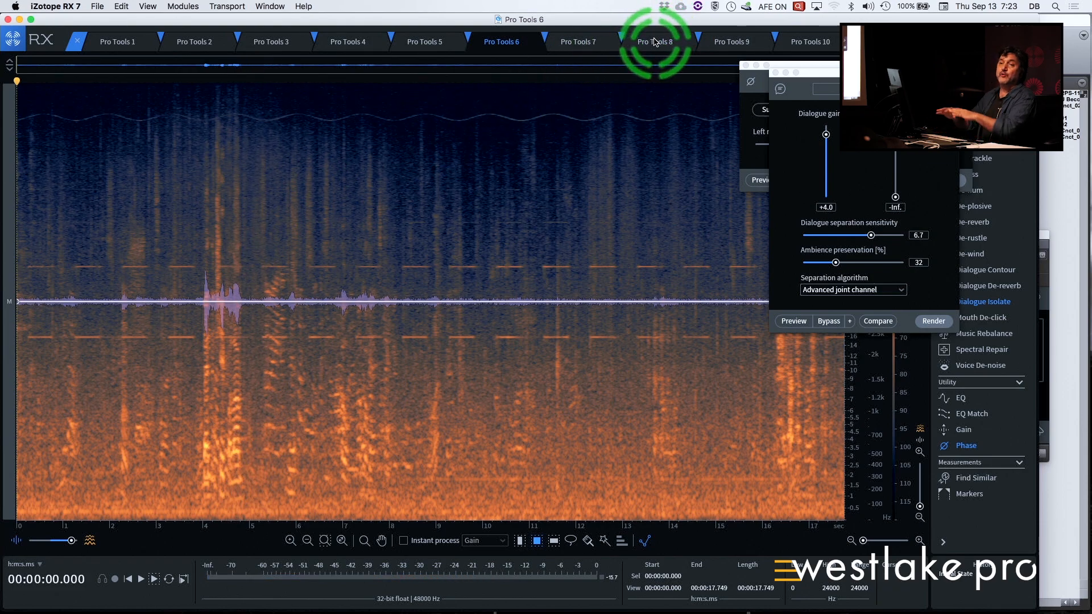
pyautogui.moveTo(653, 41)
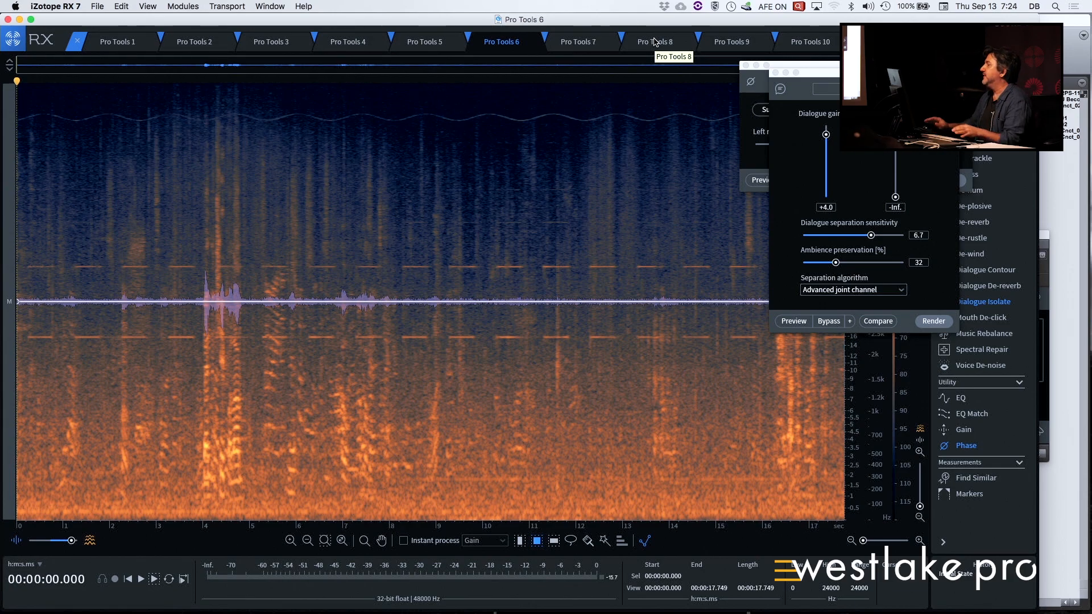
pyautogui.click(561, 63)
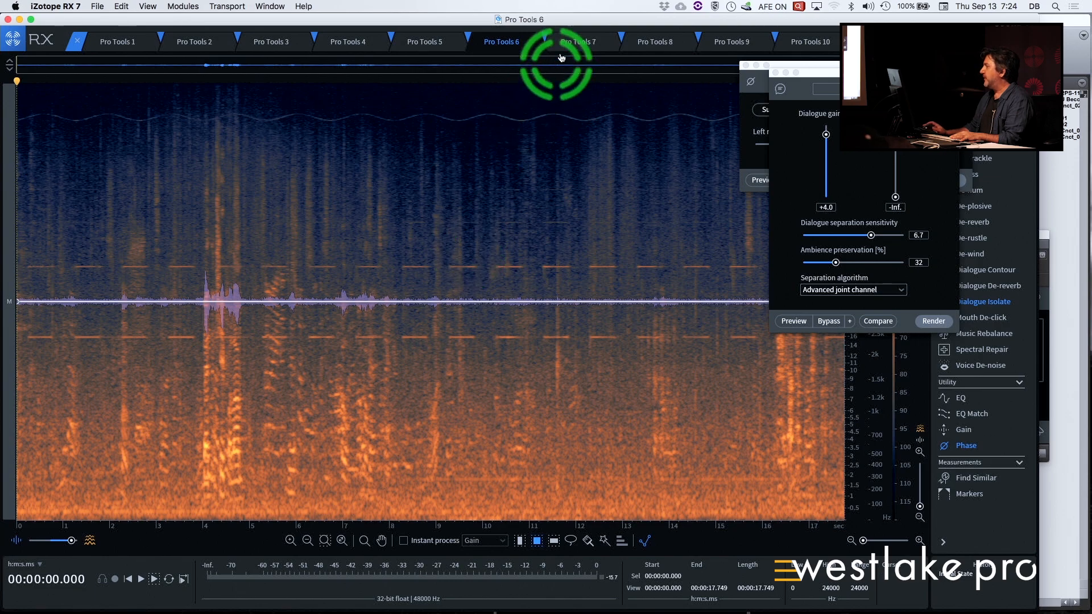
pyautogui.click(654, 41)
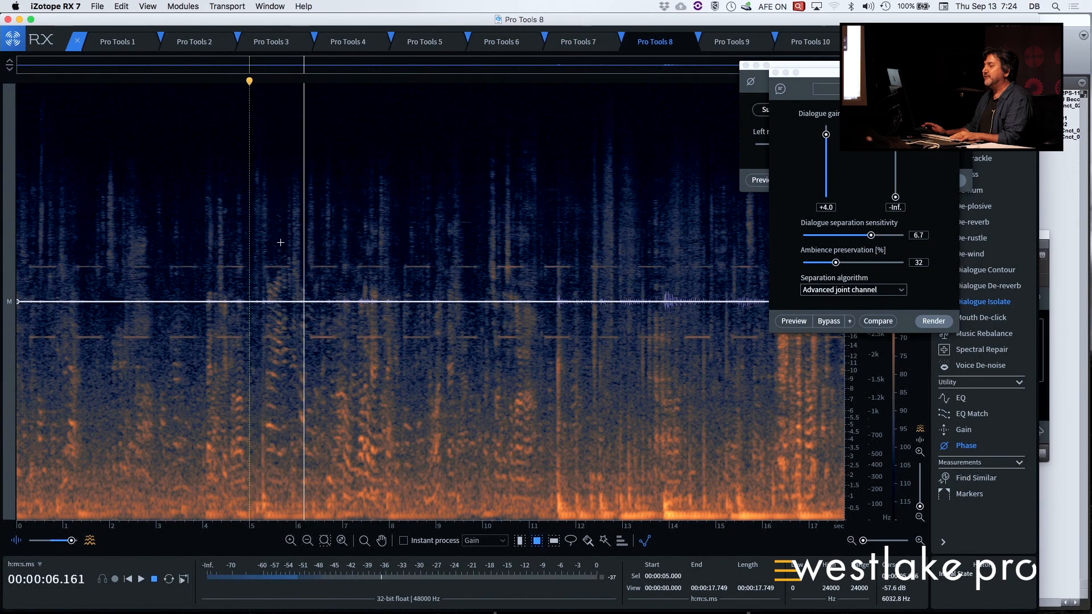
pyautogui.click(271, 40)
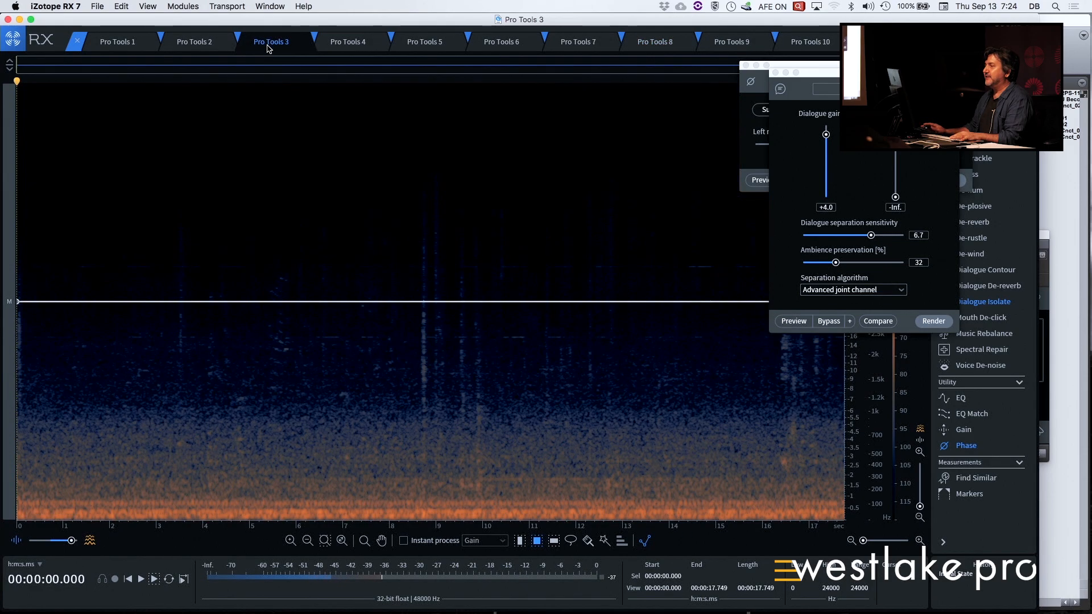
pyautogui.click(347, 41)
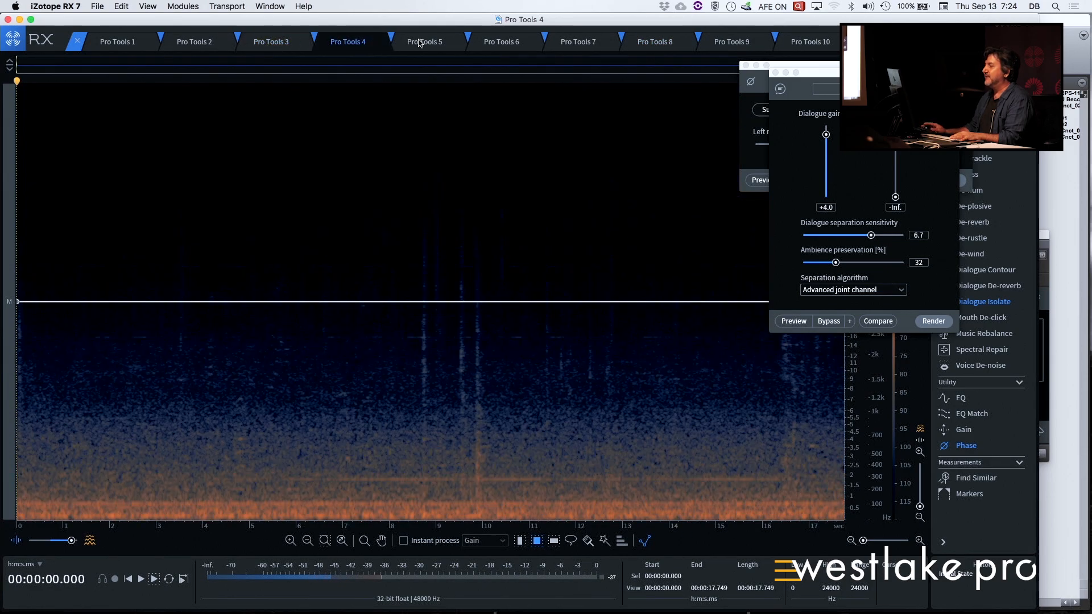
pyautogui.click(500, 41)
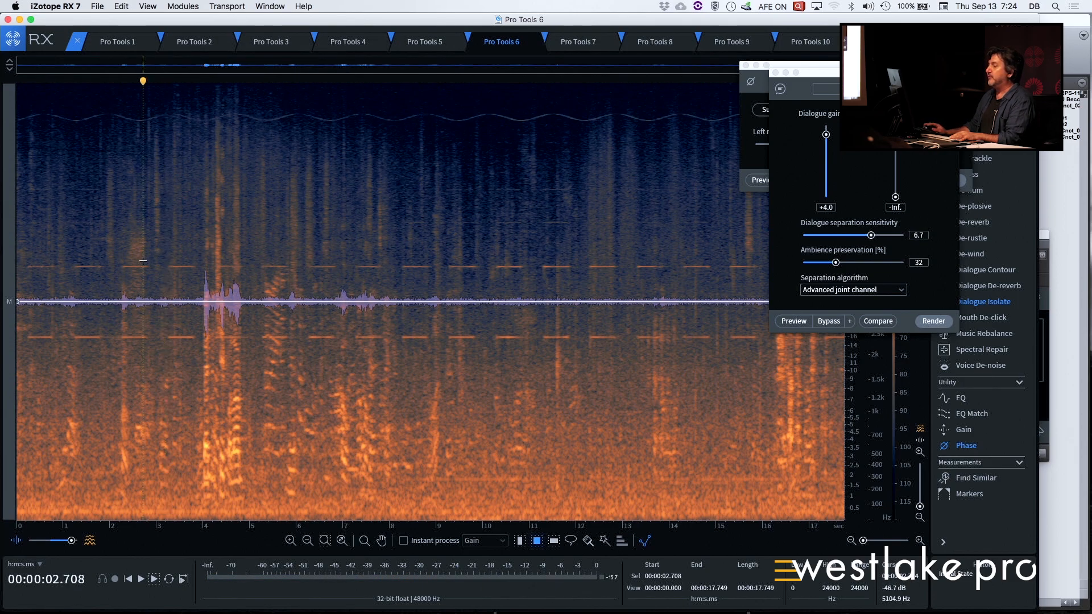
# Select the upper and lower beep tone bands across the full composite recording
pyautogui.moveTo(142, 264); pyautogui.dragTo(453, 270)
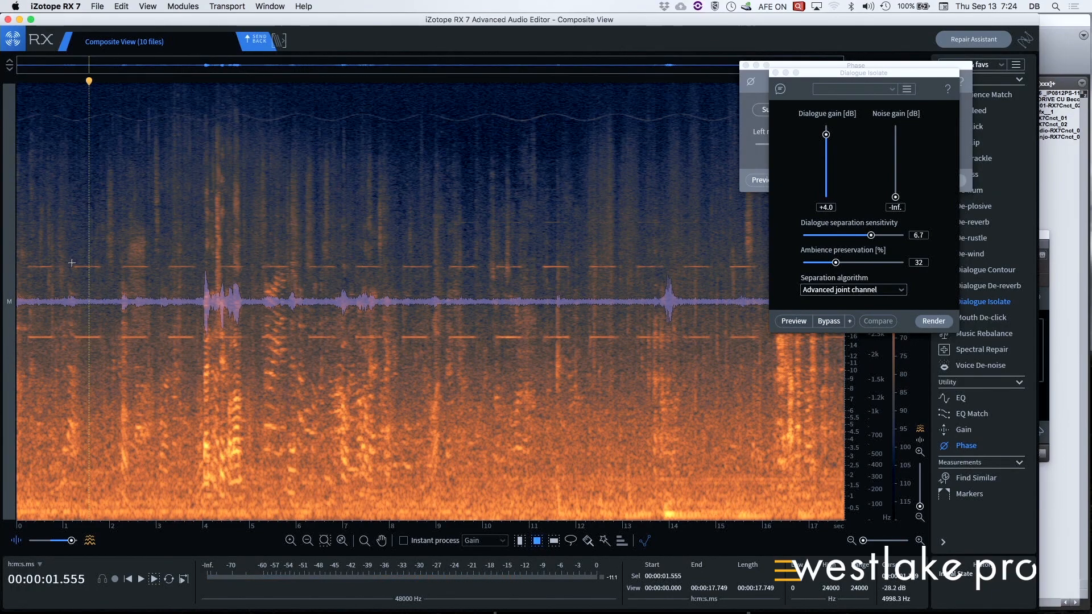
pyautogui.moveTo(69, 266); pyautogui.dragTo(709, 272)
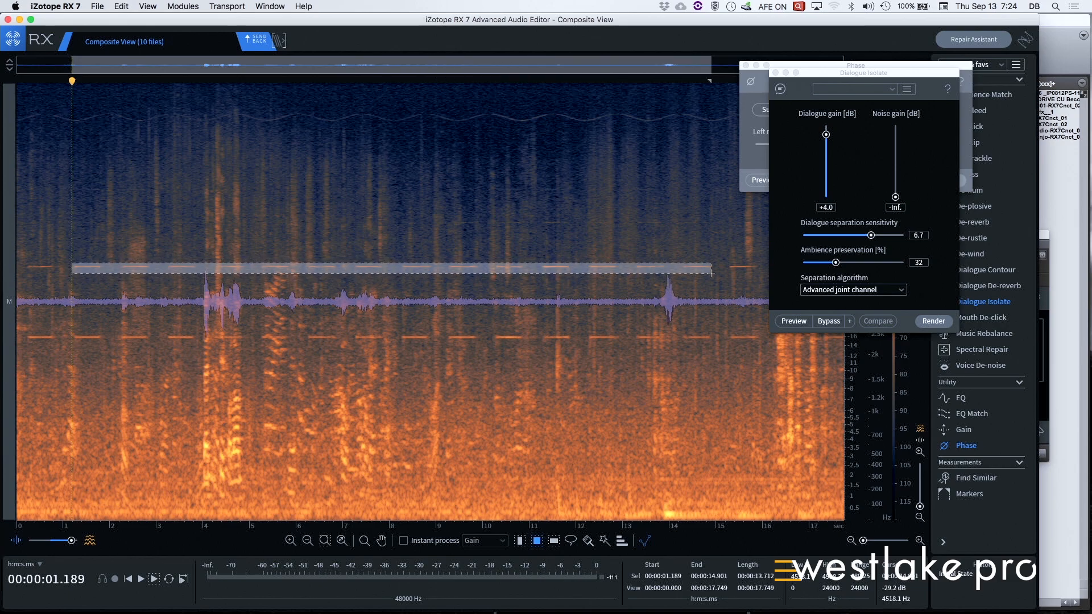
pyautogui.moveTo(709, 272); pyautogui.dragTo(751, 263)
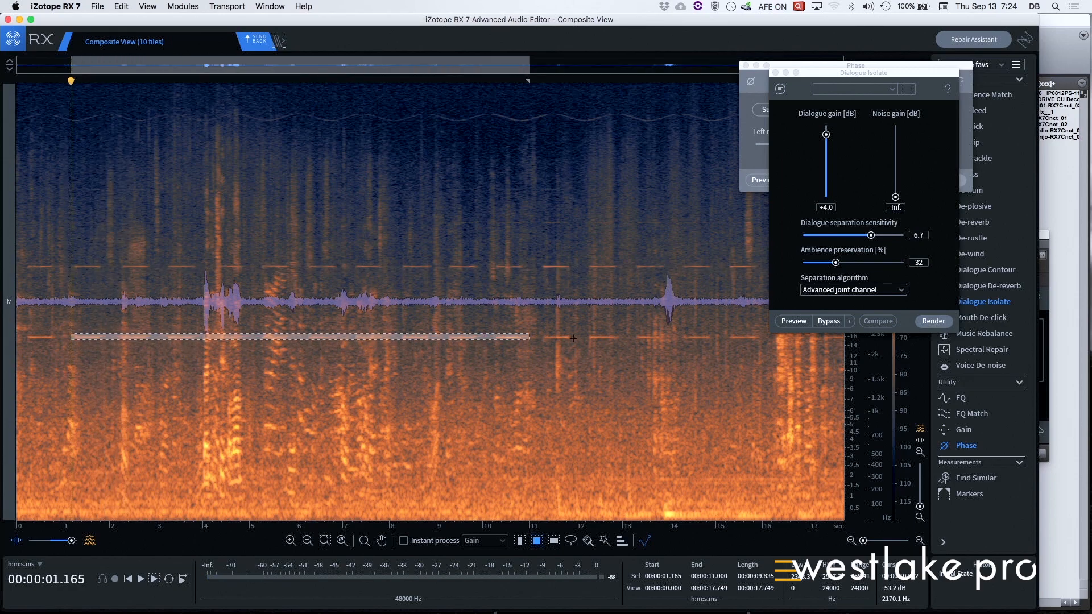
pyautogui.moveTo(529, 338); pyautogui.dragTo(802, 339)
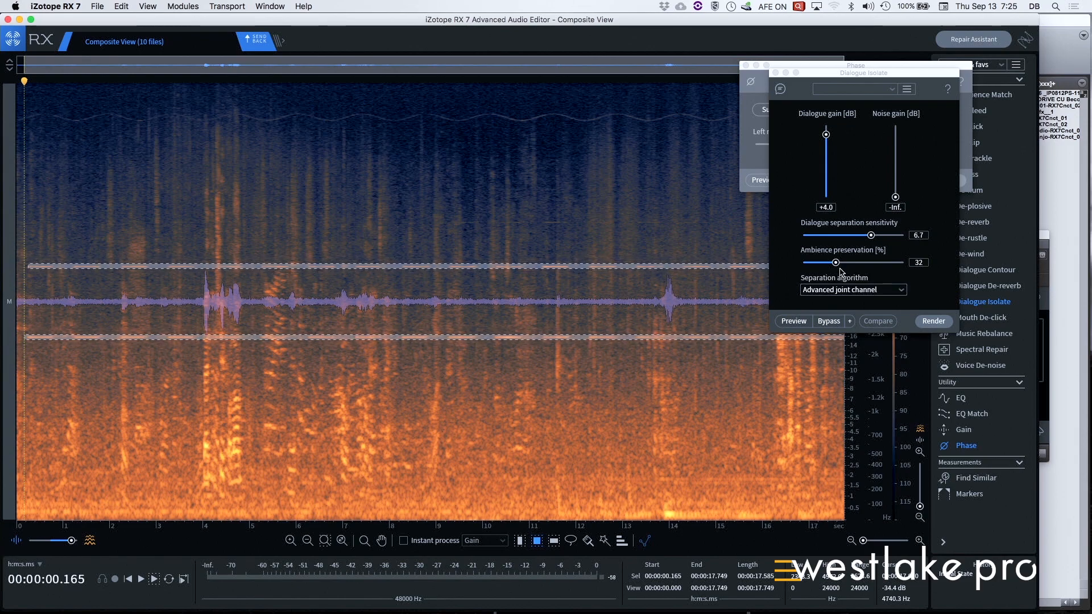
# Render Spectral Repair Replace with 4096 bands and surrounding region 178 on the beep bands
pyautogui.click(983, 349)
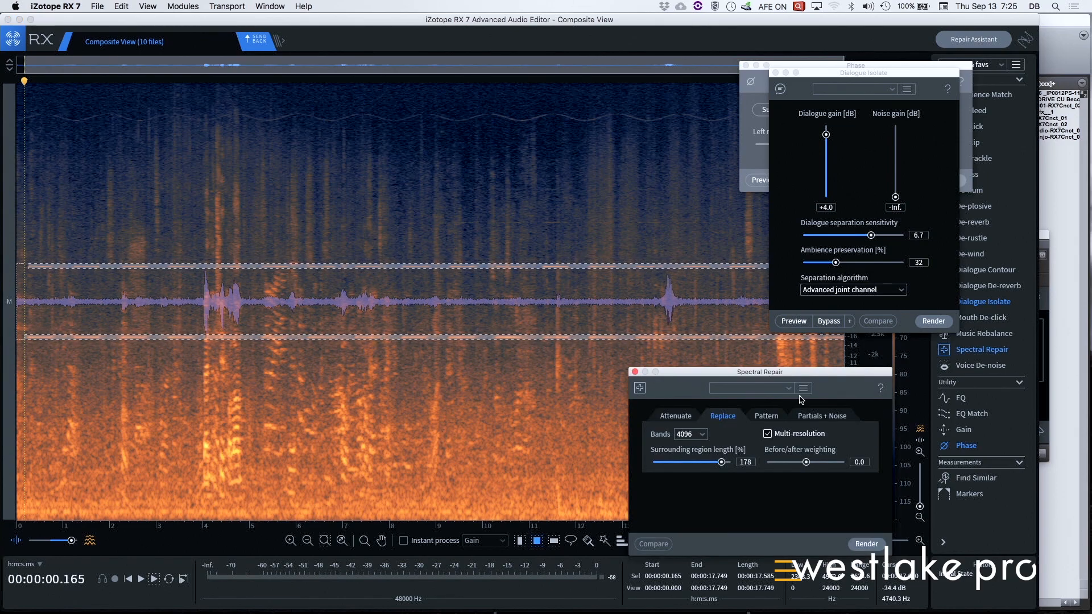
pyautogui.click(690, 434)
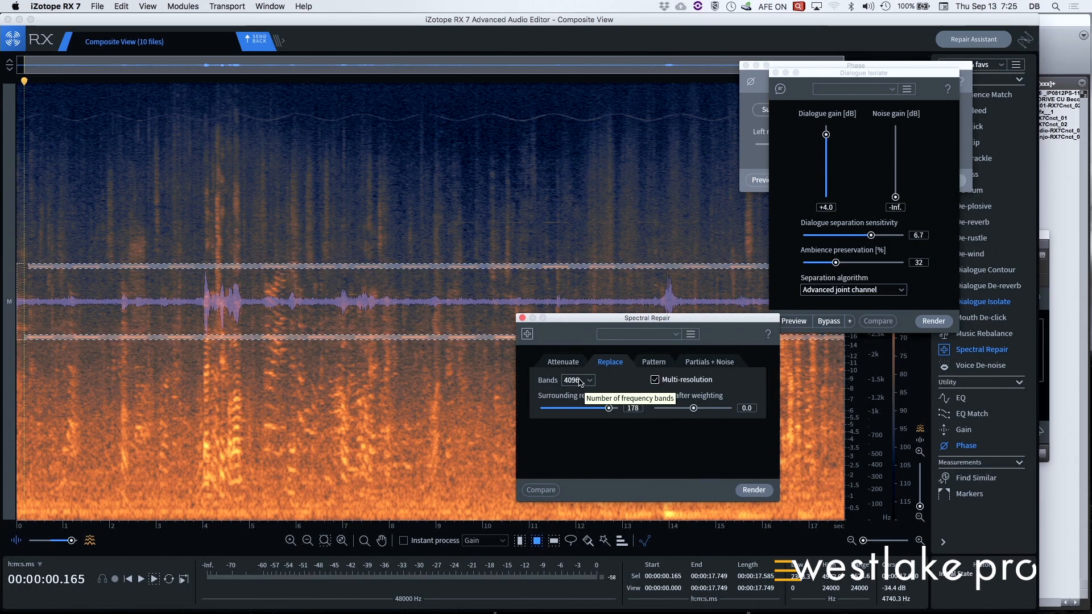
pyautogui.click(590, 379)
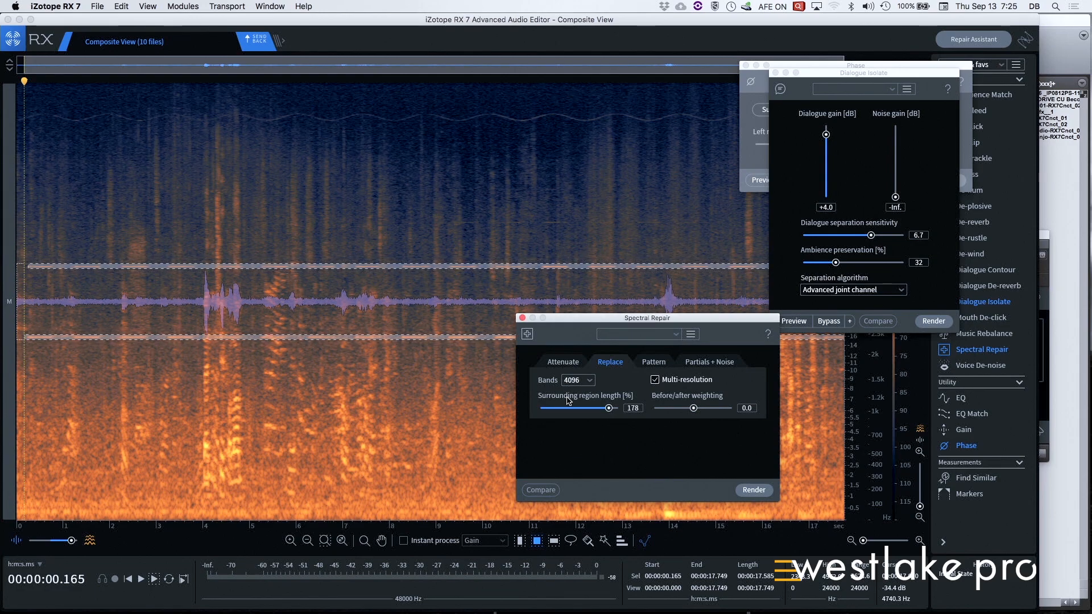
pyautogui.moveTo(686, 402)
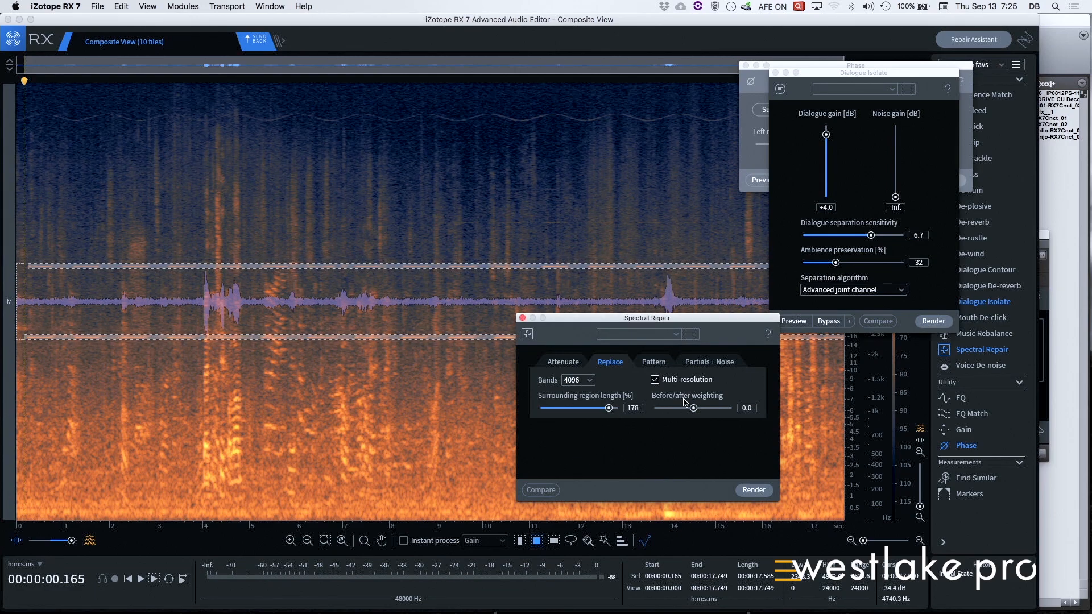
pyautogui.moveTo(608, 409)
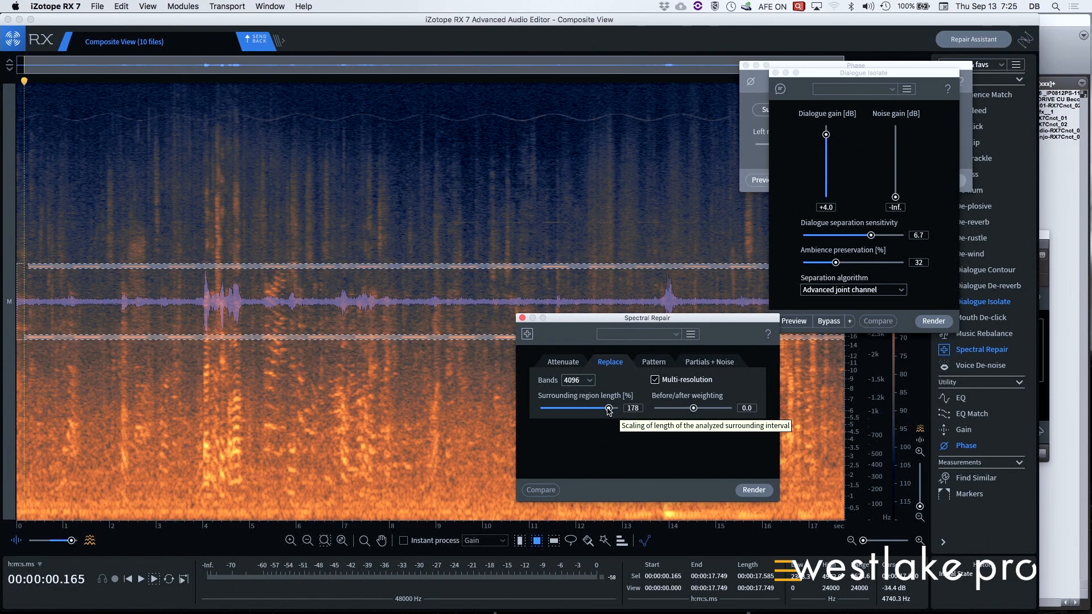
pyautogui.click(754, 489)
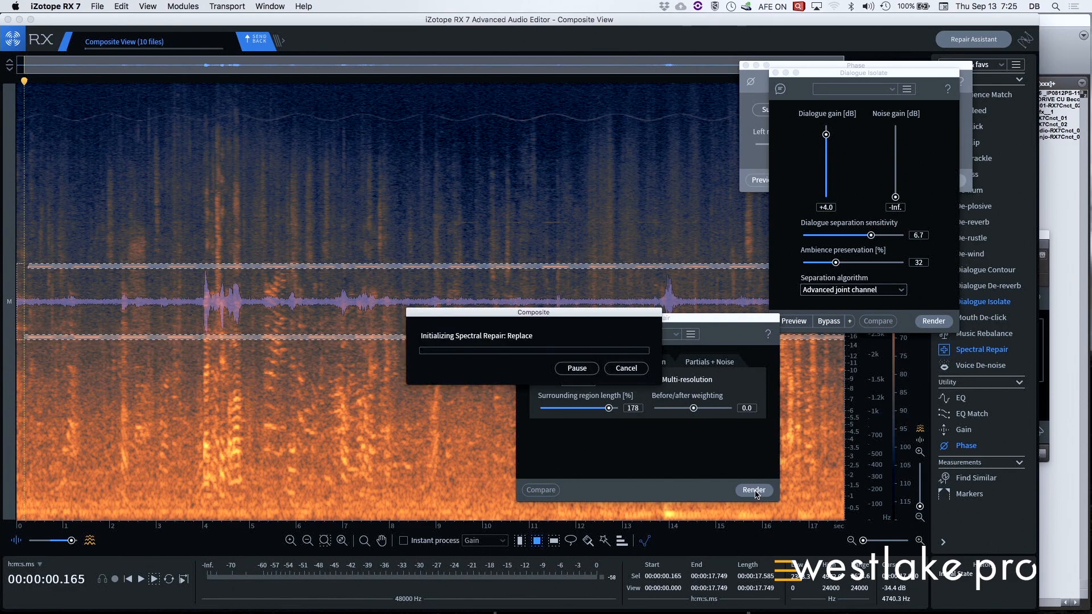
pyautogui.click(753, 490)
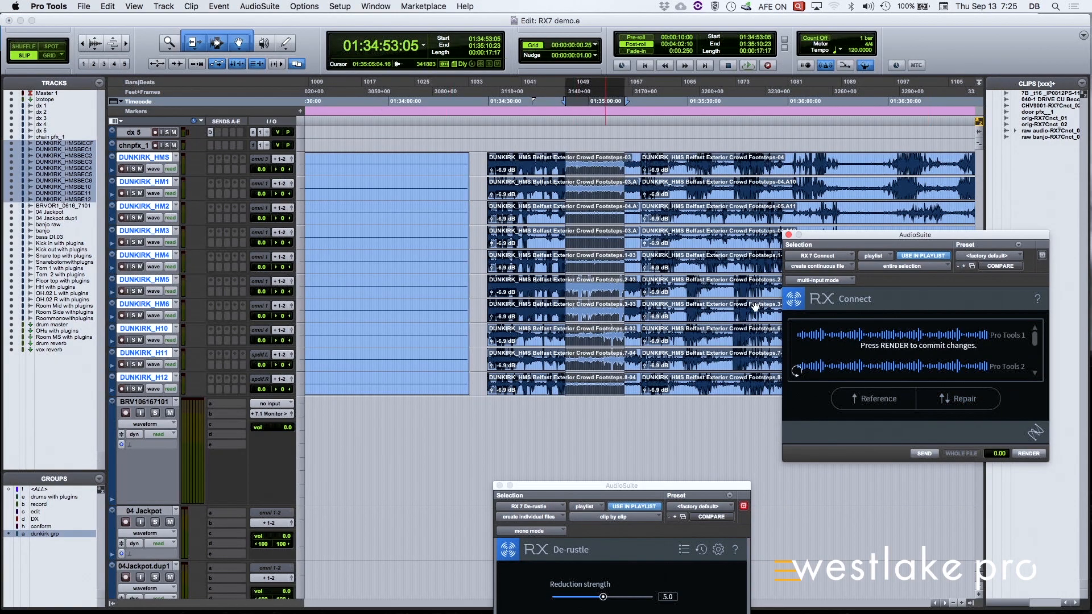
# Commit the RX Connect render to the ten footsteps clips and play them back
pyautogui.click(1030, 453)
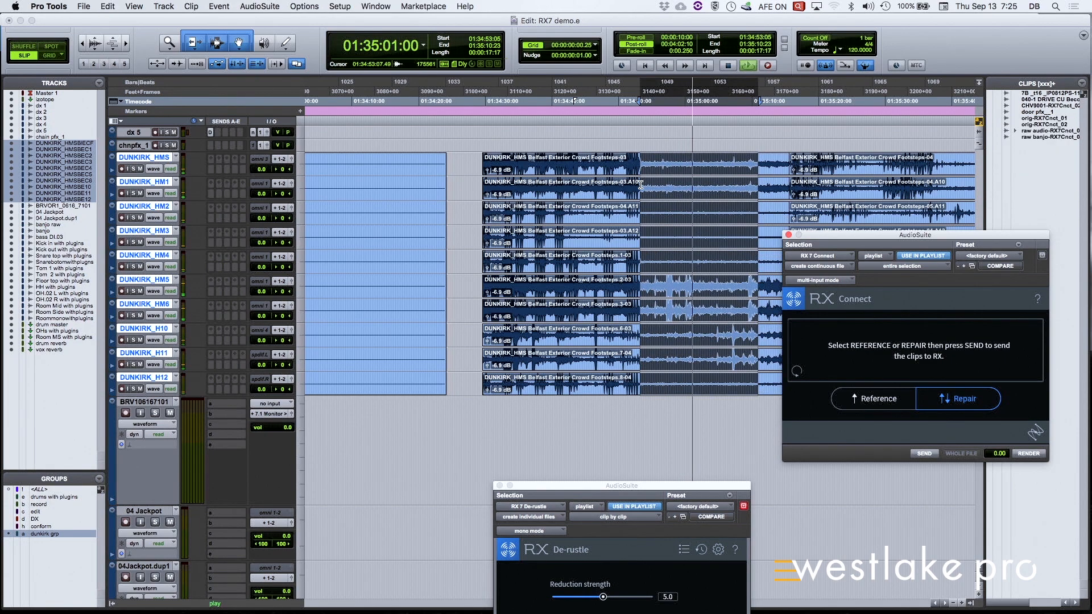
pyautogui.click(669, 157)
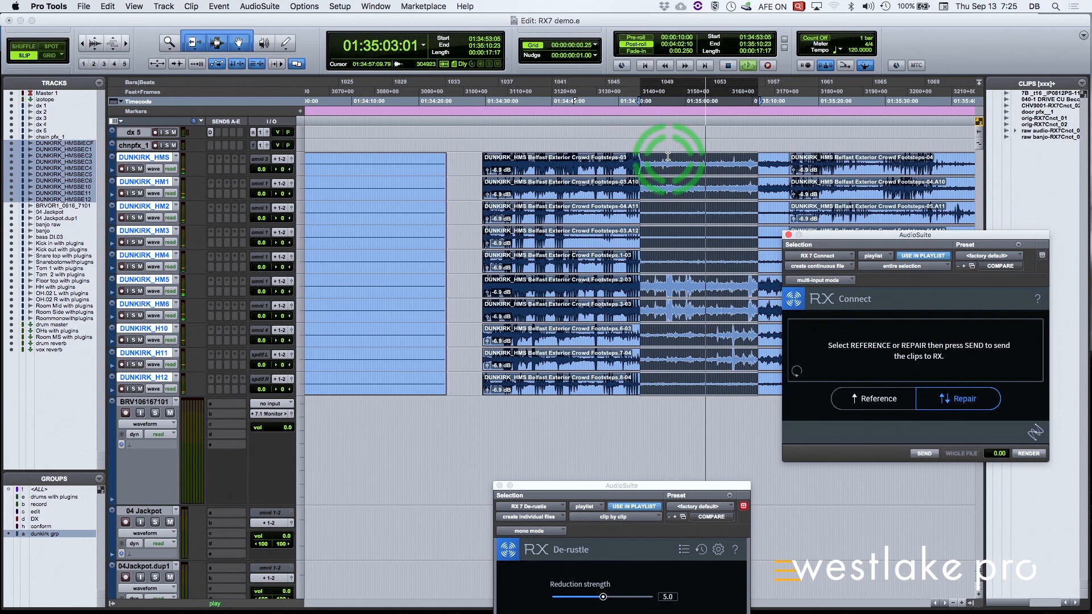